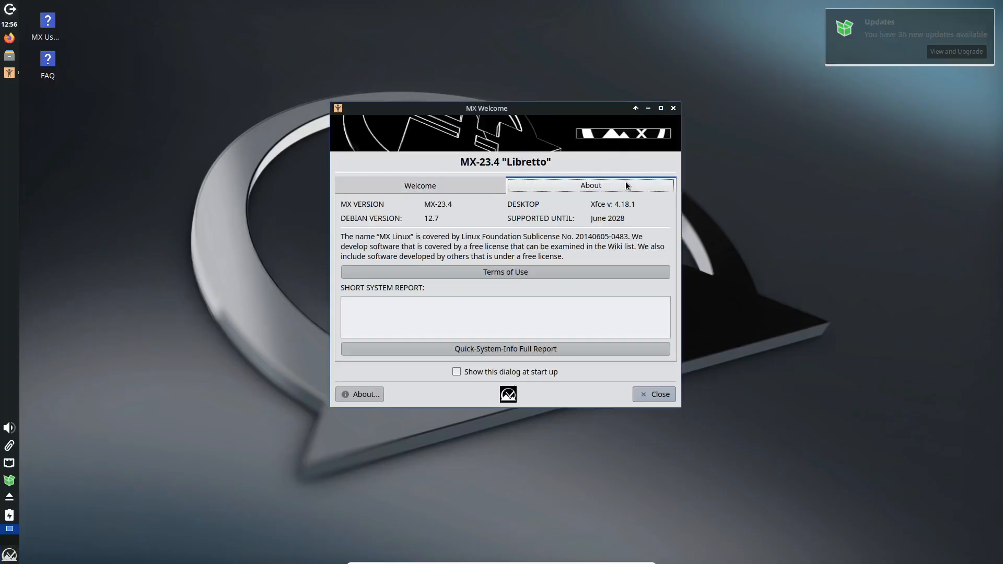
Close the MX Welcome window and dismiss the updates notification.
left_click(655, 394)
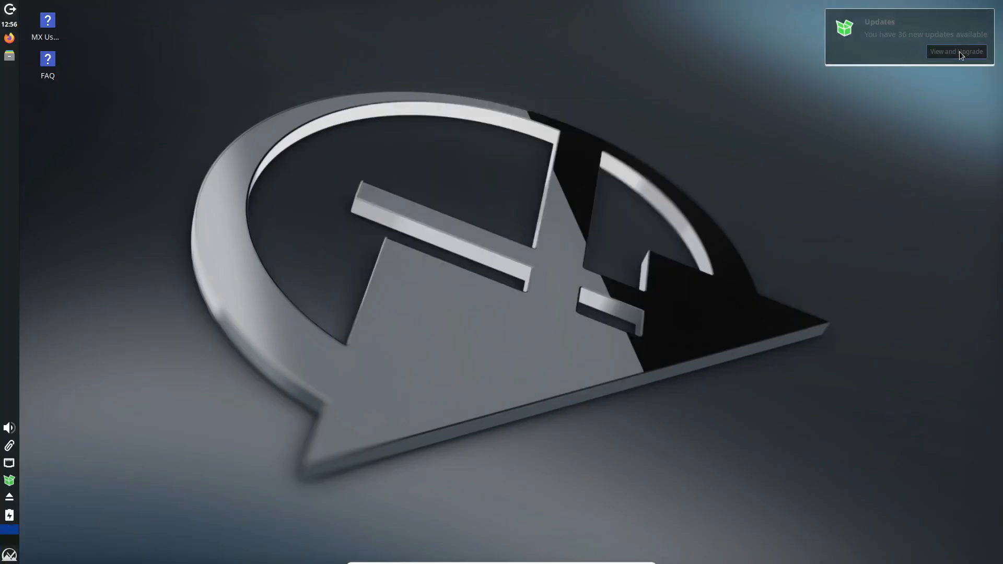
left_click(956, 52)
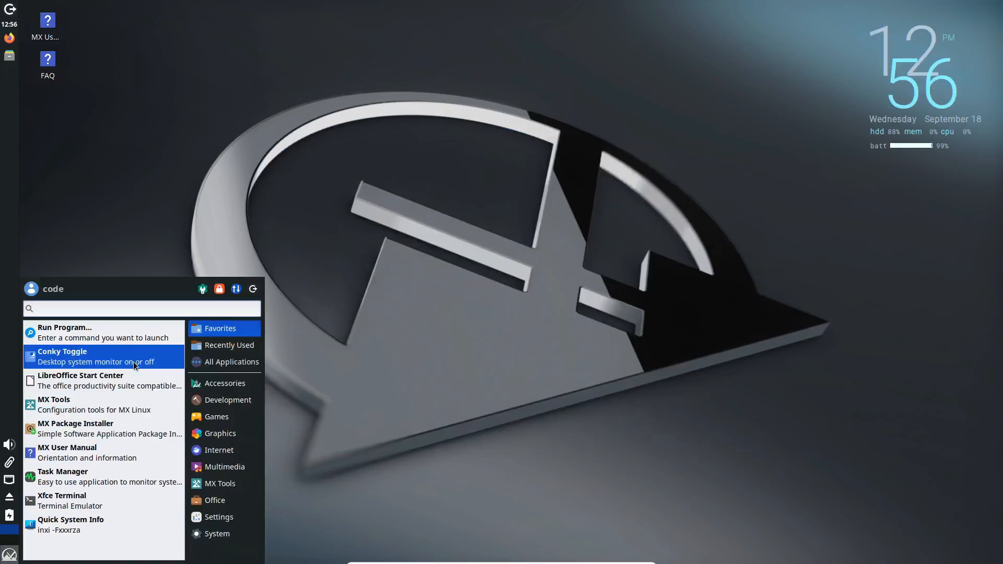
Run neofetch in Xfce Terminal to show the system summary, then close the terminal.
left_click(61, 501)
type("neo")
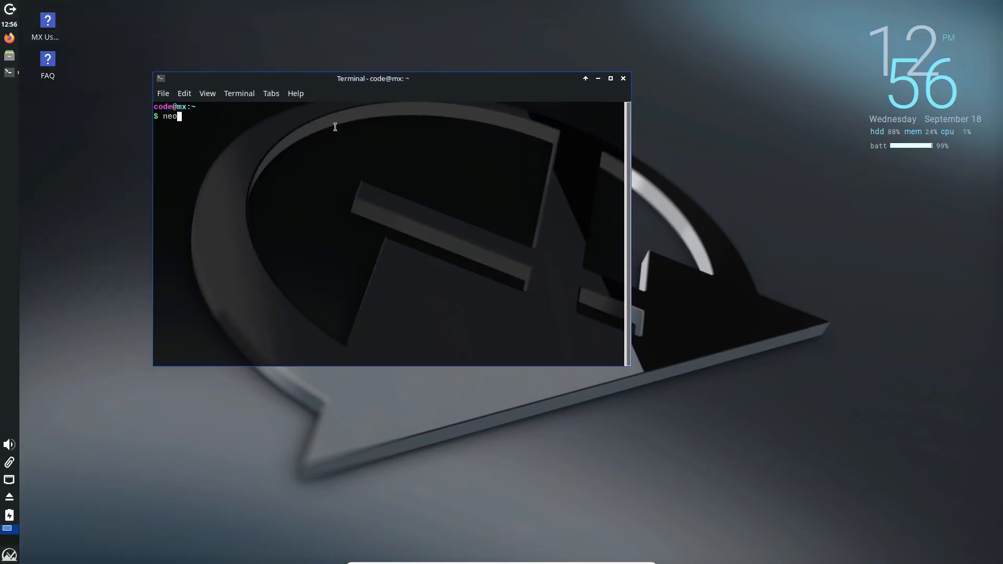
key("Return")
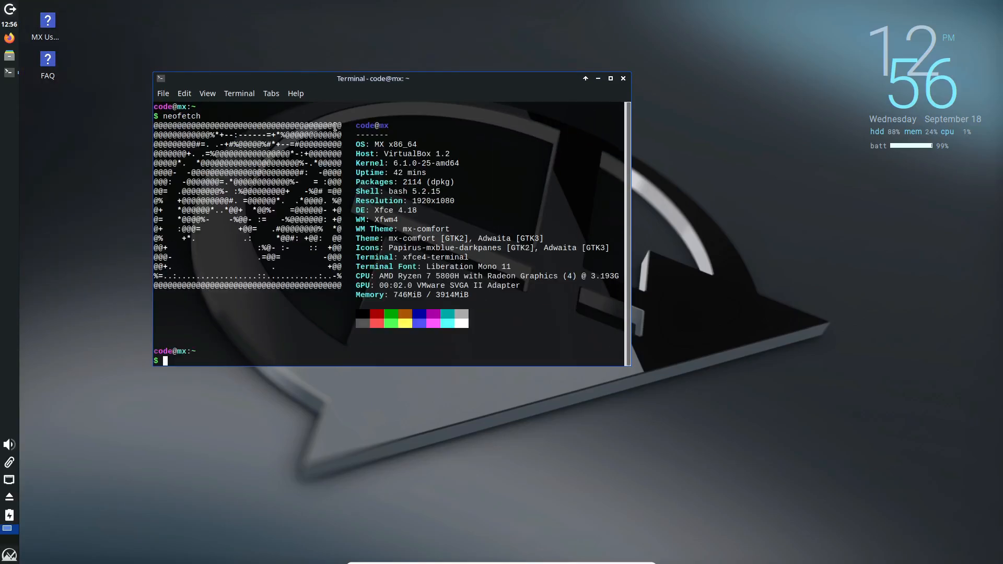
mouse_move(560, 99)
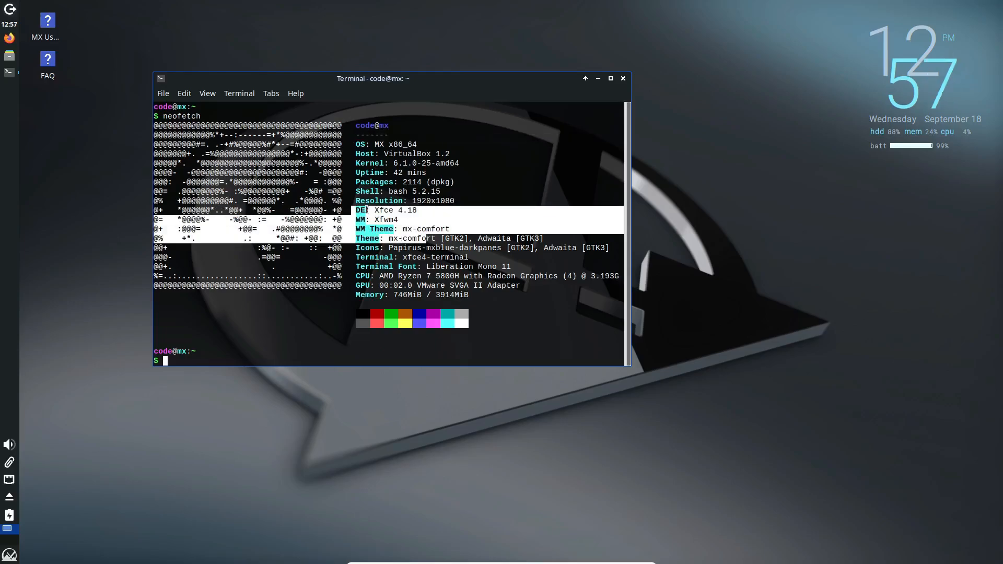
left_click(623, 78)
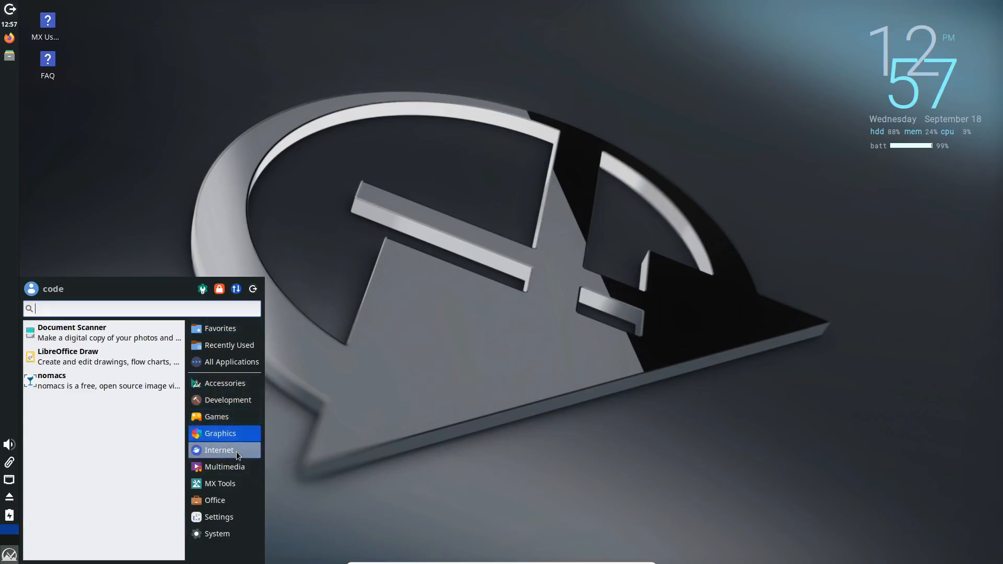
Browse the Office and MX Tools categories in the Whisker Menu.
left_click(216, 500)
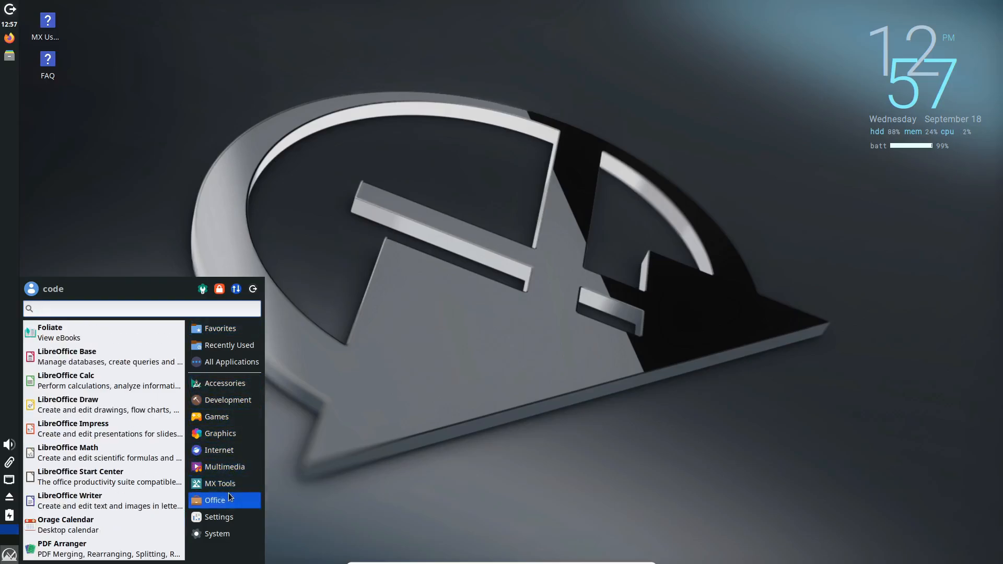
left_click(219, 483)
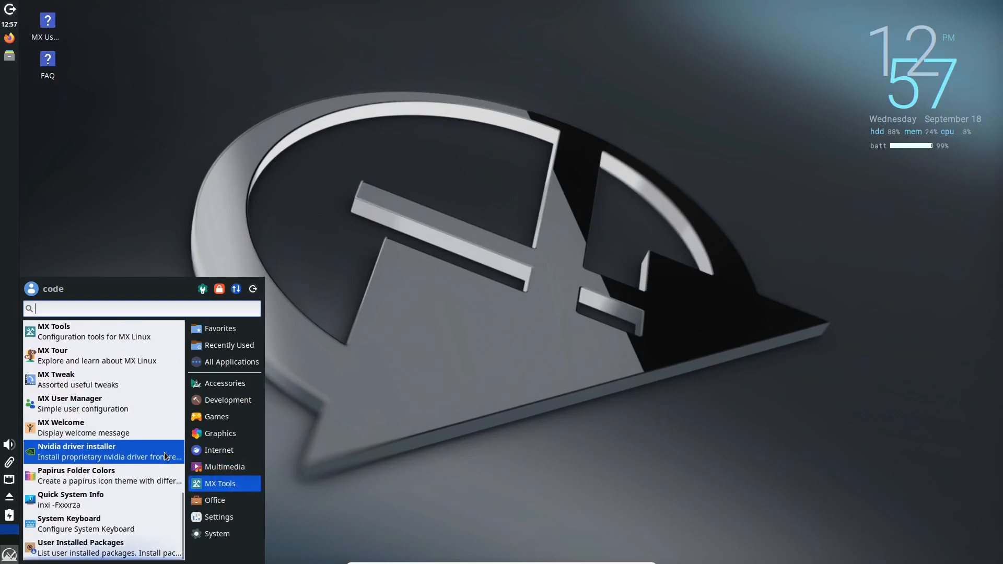
mouse_move(167, 462)
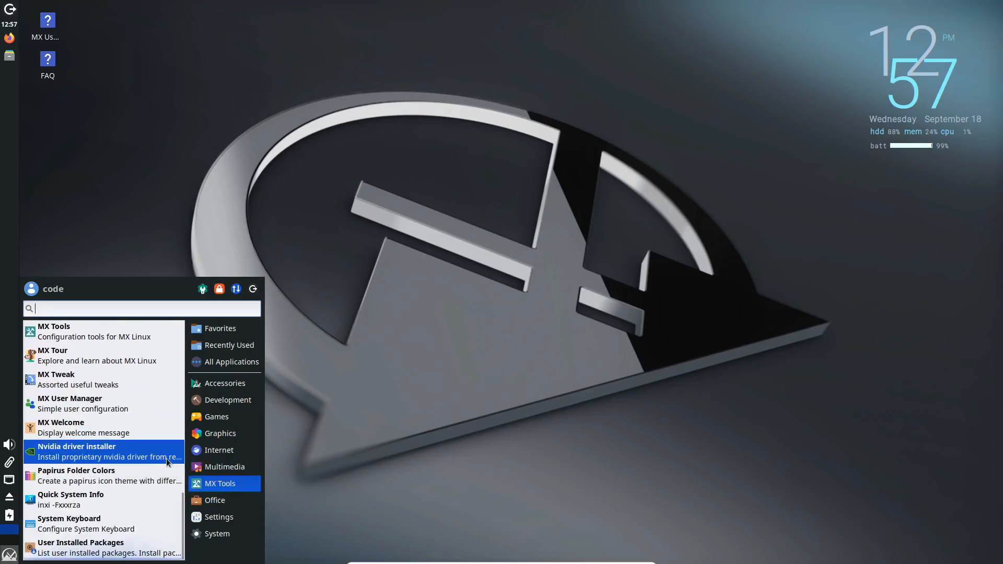
scroll("up", 3)
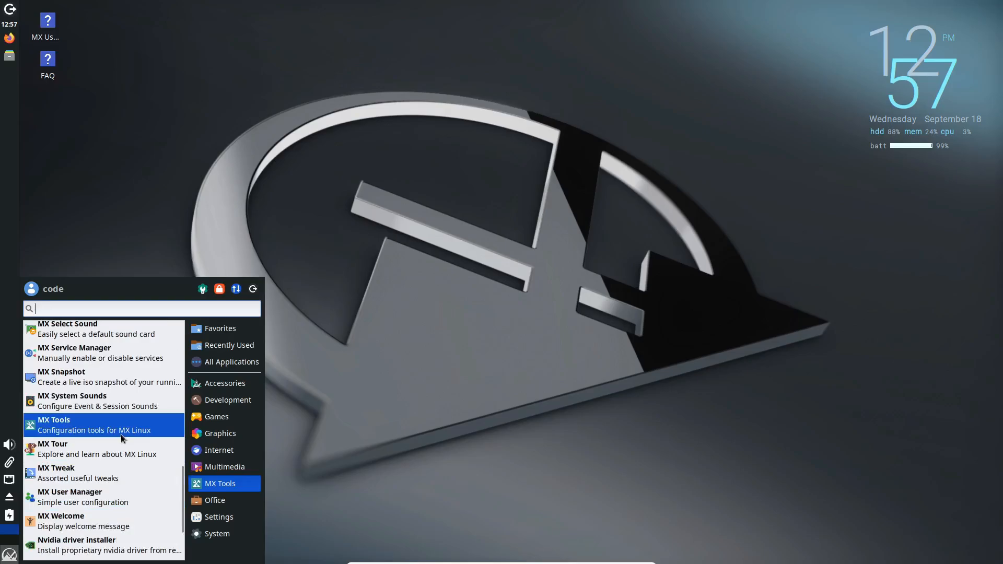
scroll("up", 3)
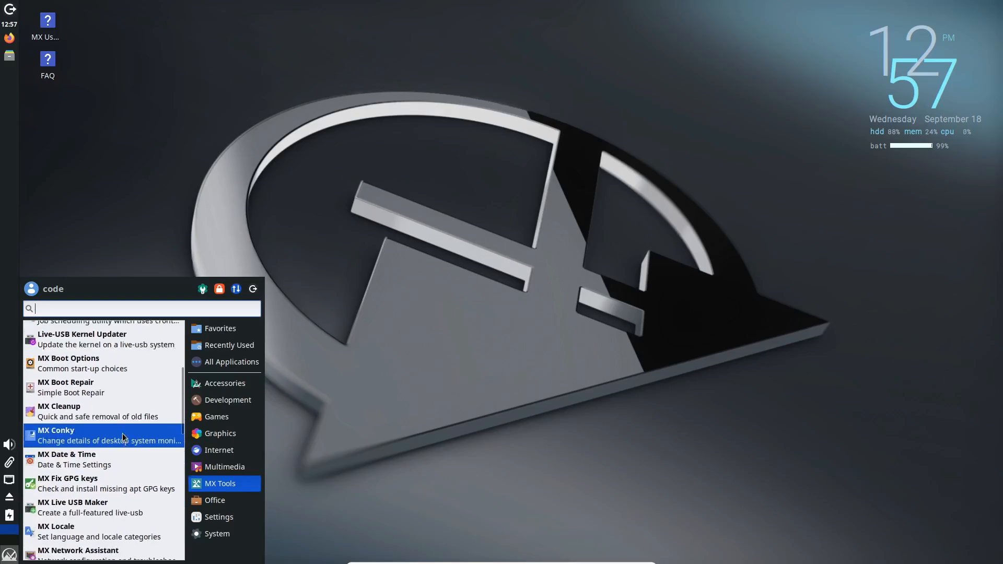
left_click(215, 501)
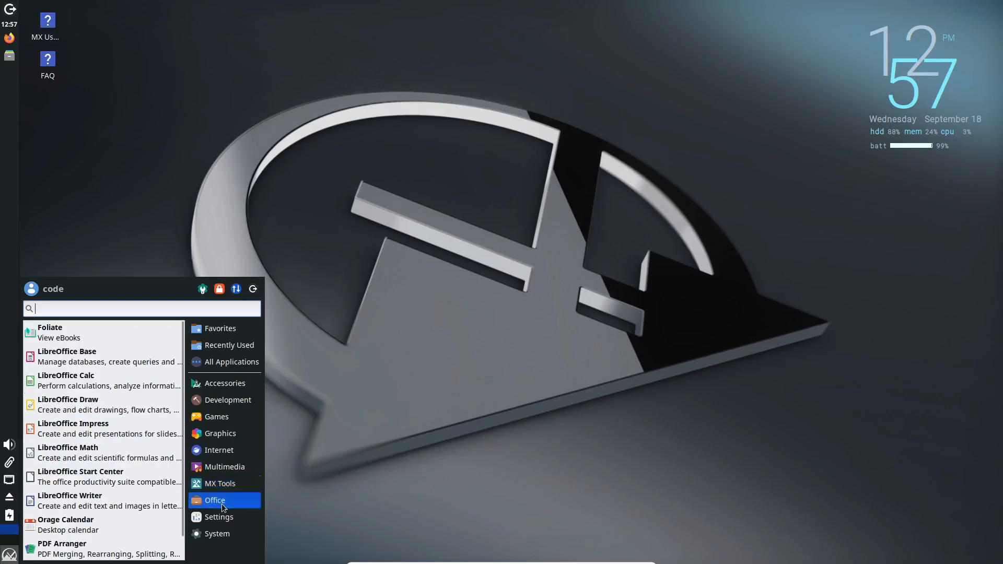
mouse_move(217, 534)
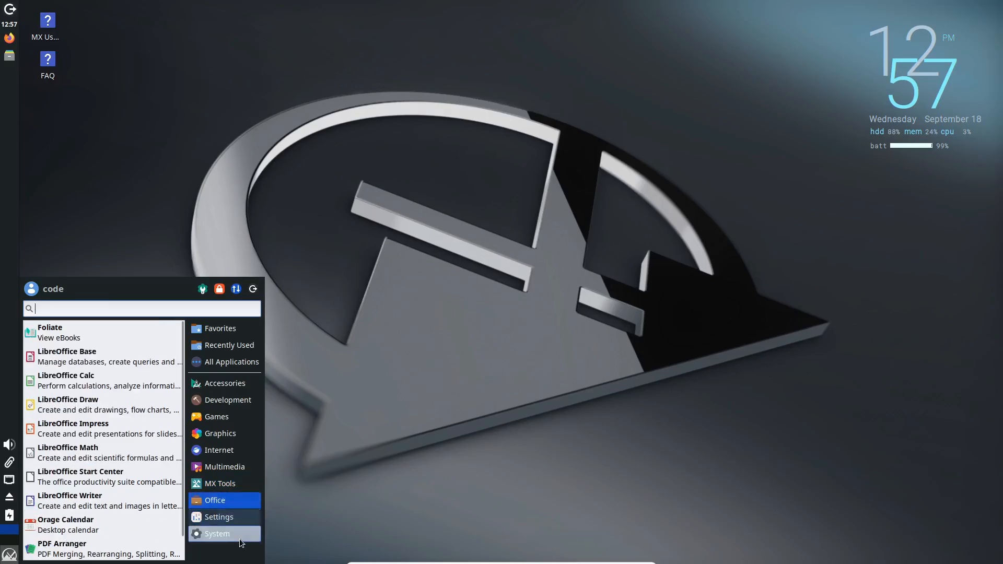
Browse the System category and launch the Settings Manager.
left_click(217, 534)
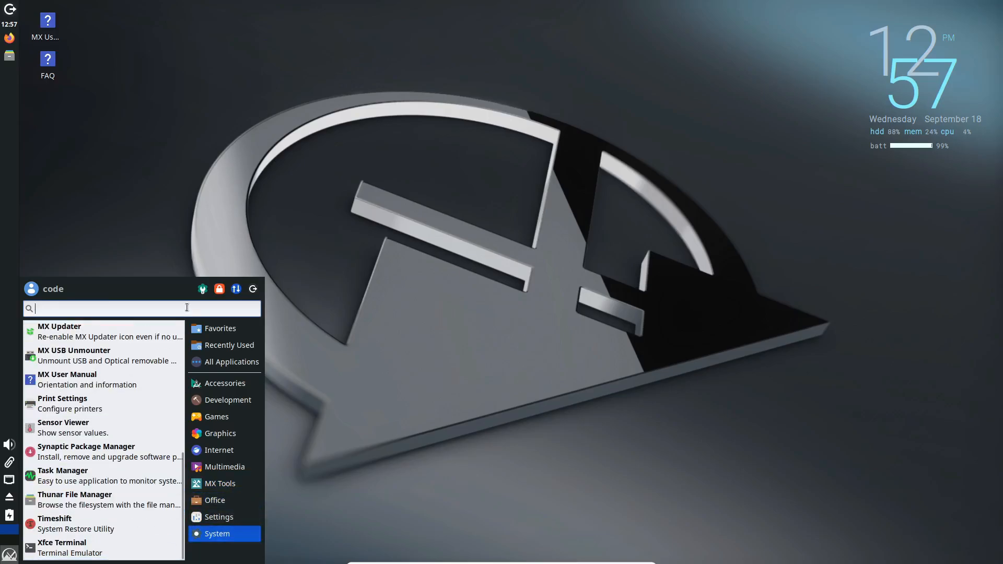
left_click(218, 517)
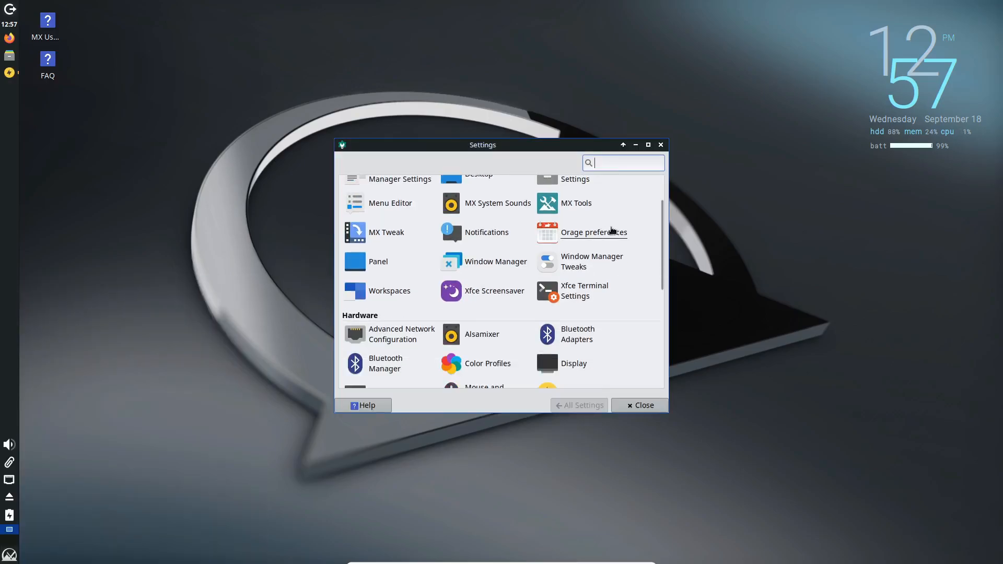
scroll("up", 3)
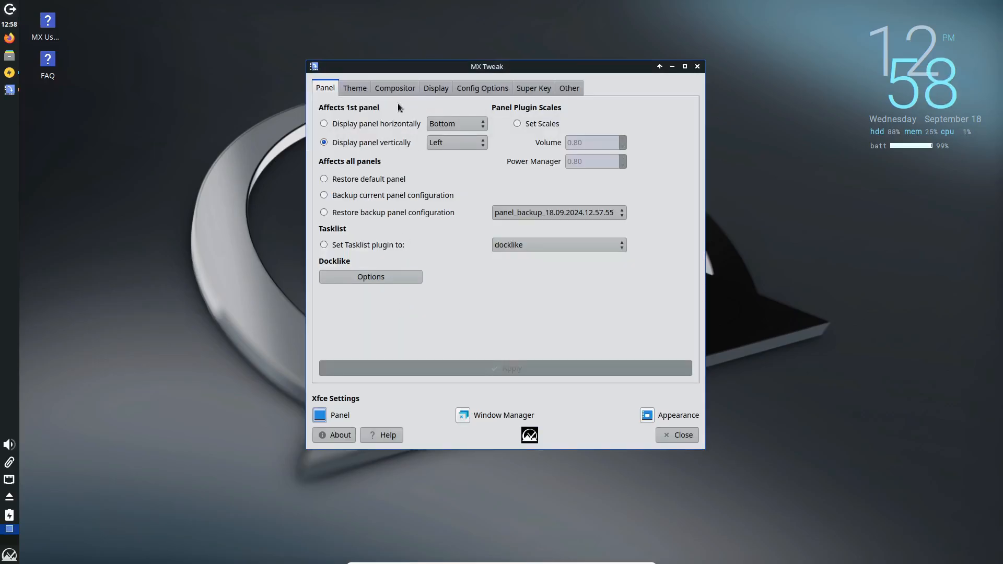
Review MX Tweak's Theme, Compositor and Other tabs without changing any settings.
left_click(354, 88)
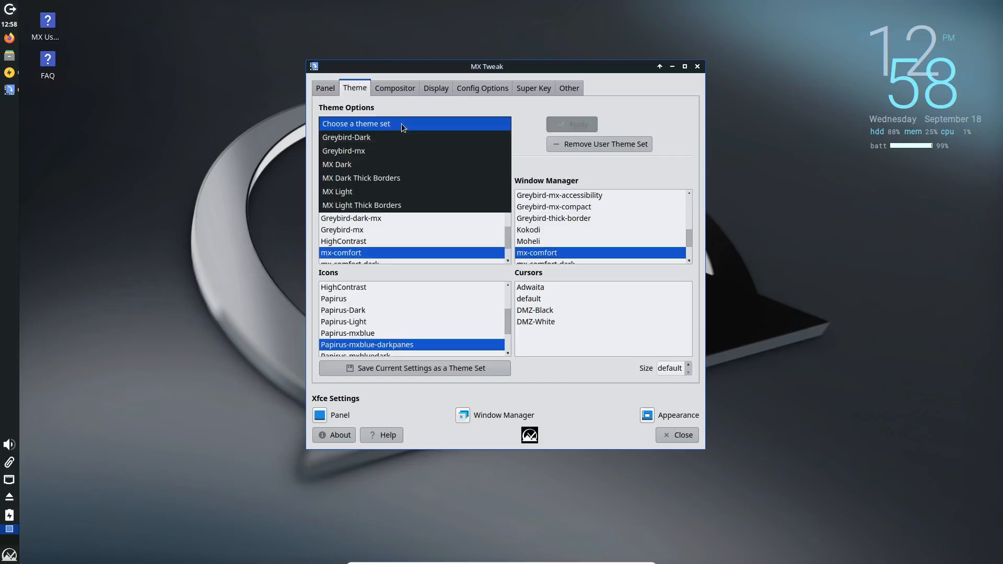
left_click(343, 151)
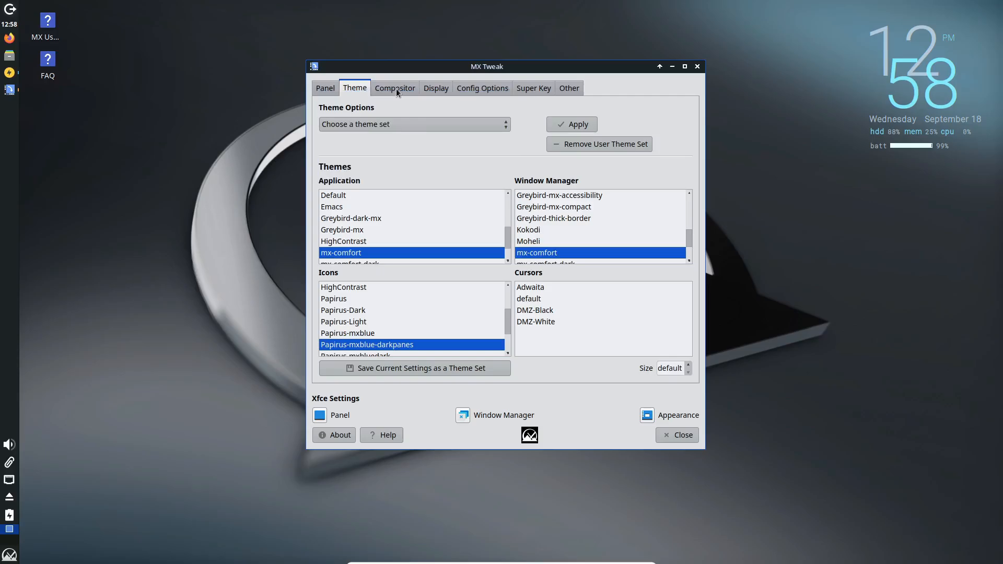
left_click(533, 88)
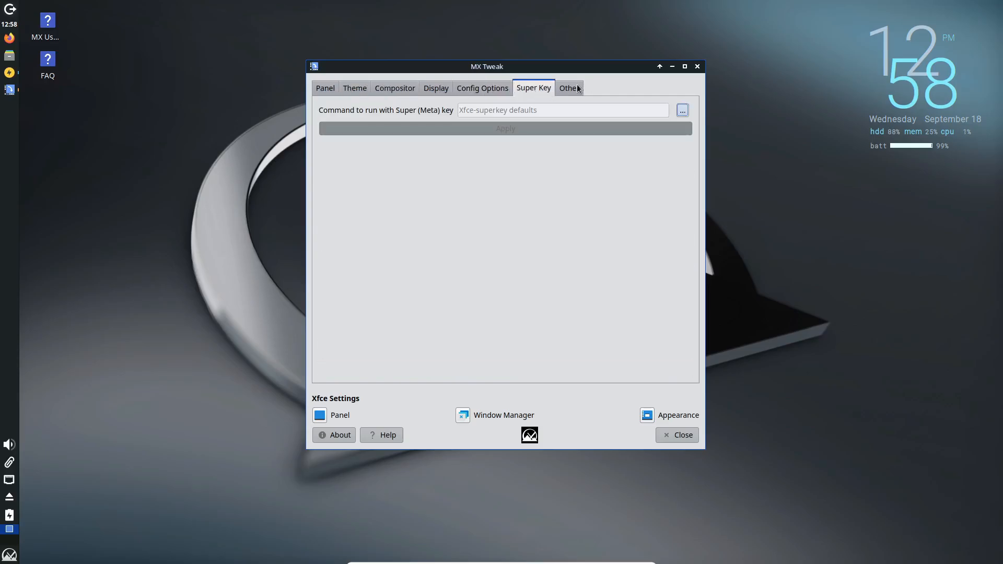
left_click(325, 88)
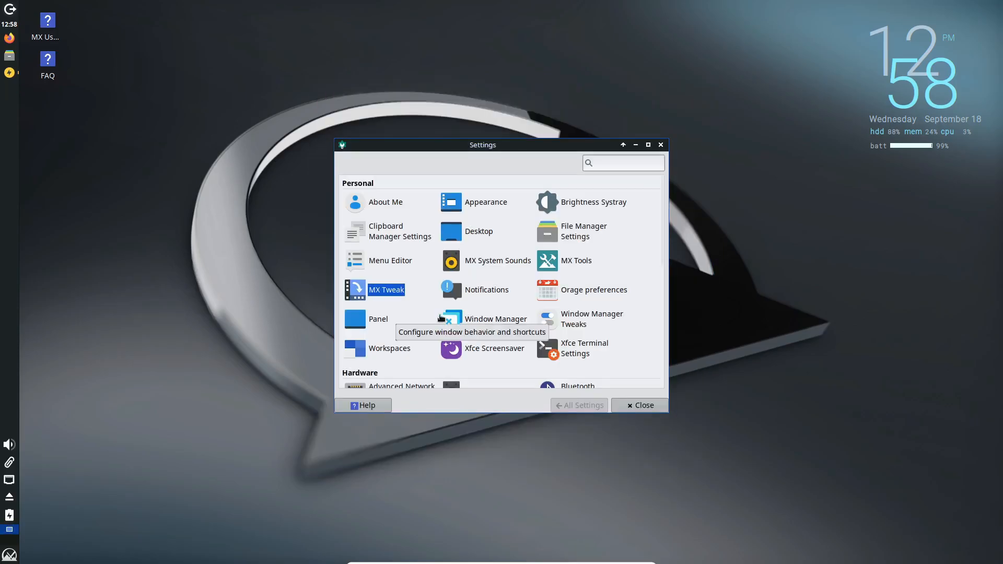
Scroll through the Settings Manager categories and launch MX Tools.
scroll("down", 3)
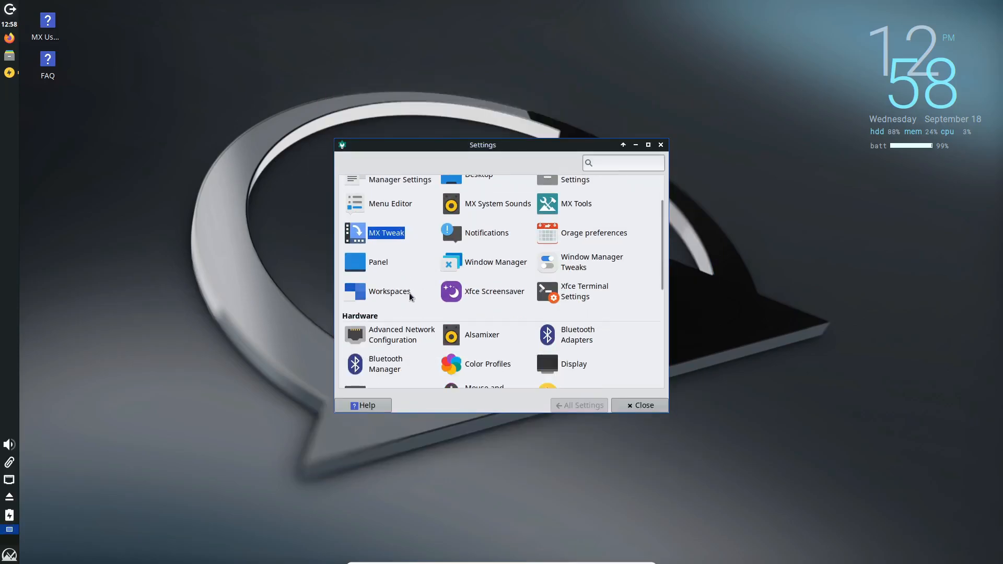
scroll("down", 3)
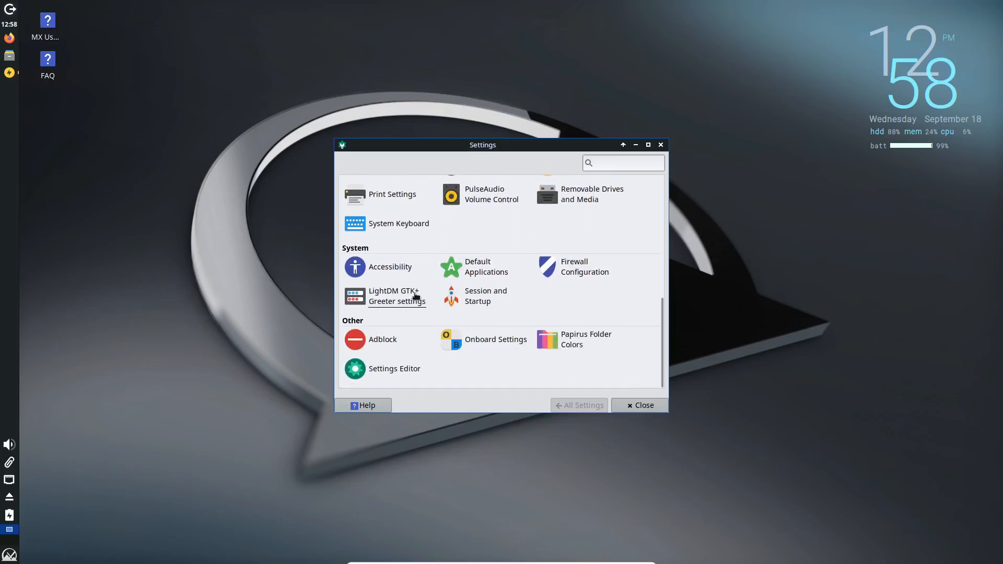
scroll("up", 3)
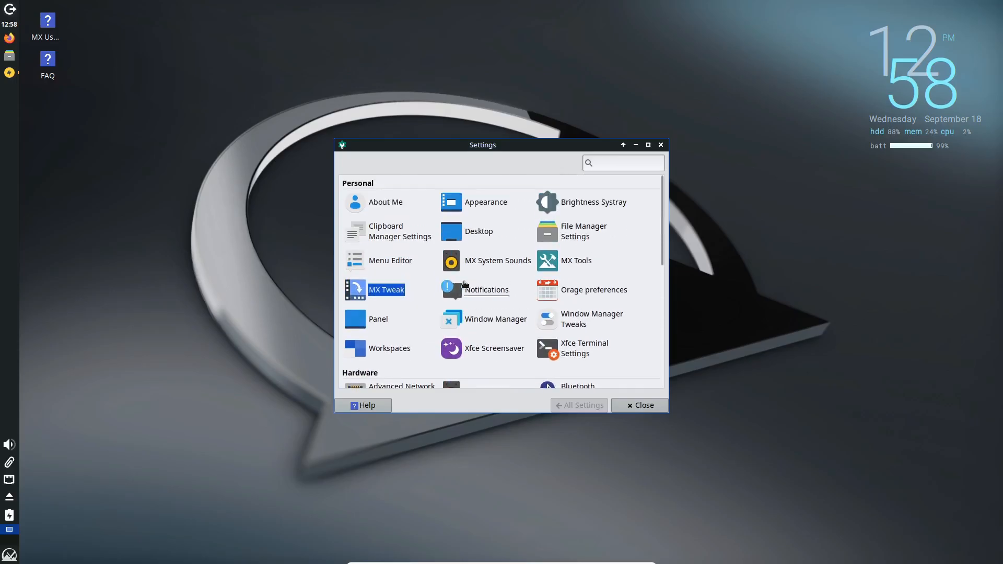
left_click(575, 260)
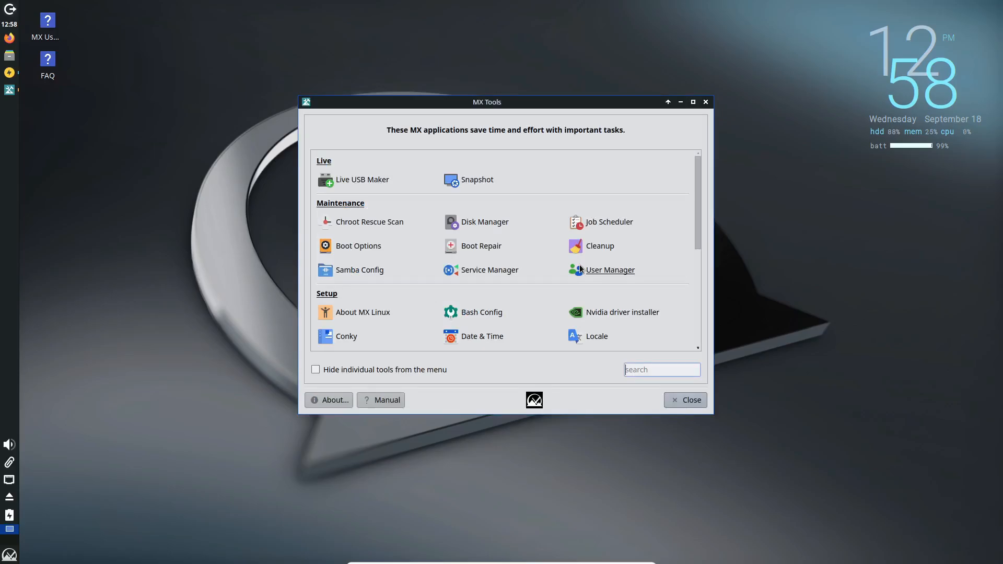
Look over the MX Tools list and close the system information report.
scroll("down", 3)
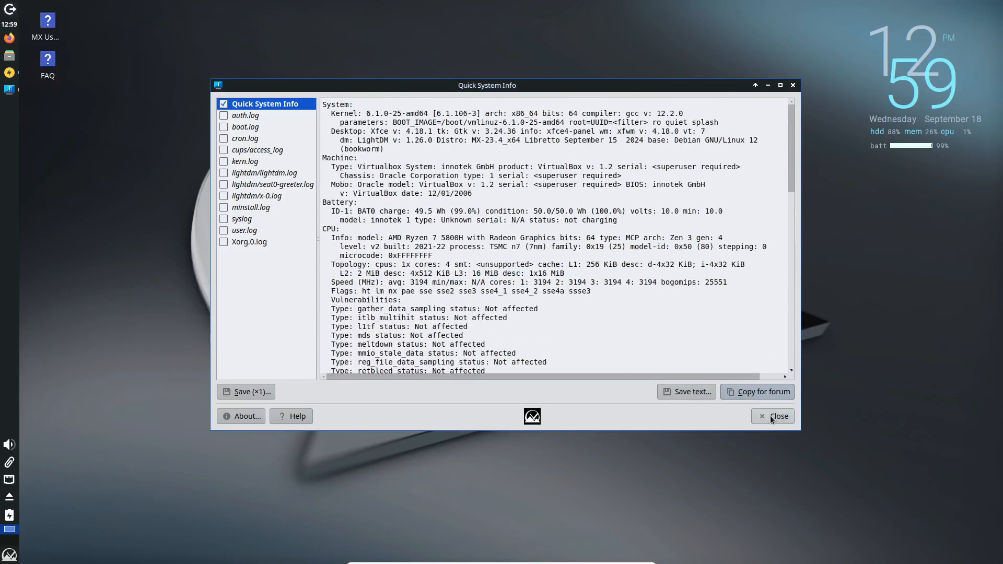
left_click(777, 417)
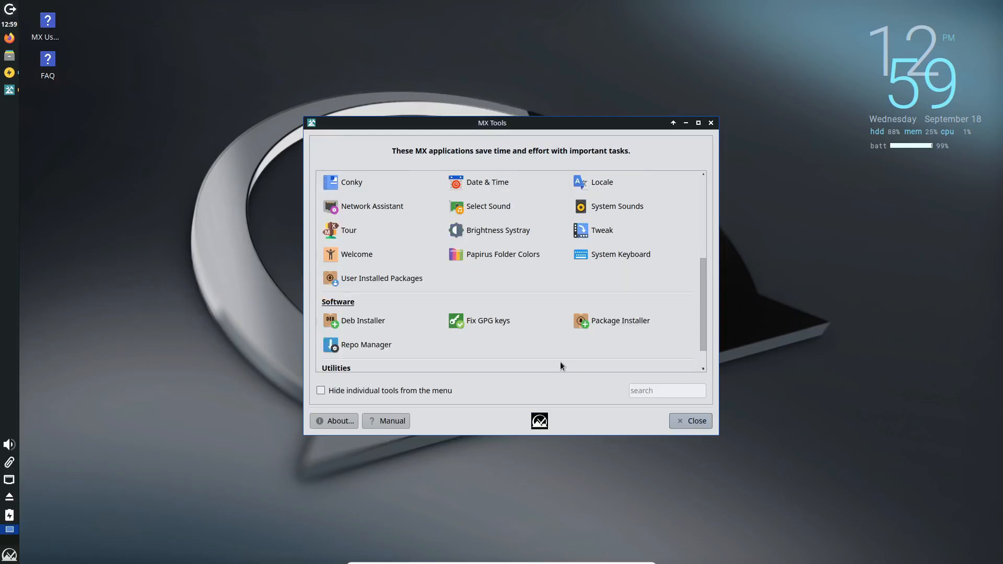
left_click(363, 321)
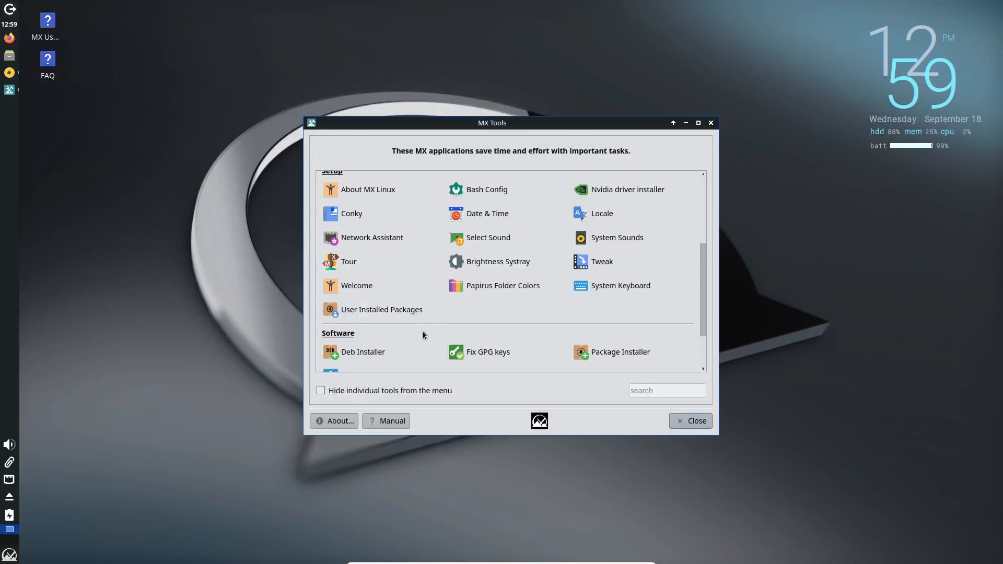
scroll("up", 3)
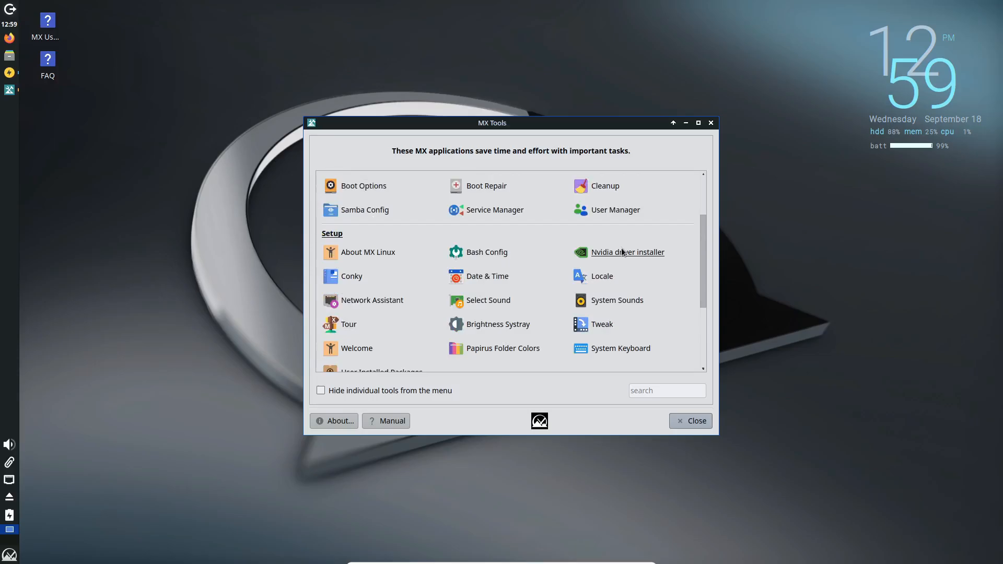
Start the Nvidia driver installer and authenticate with the password.
left_click(627, 252)
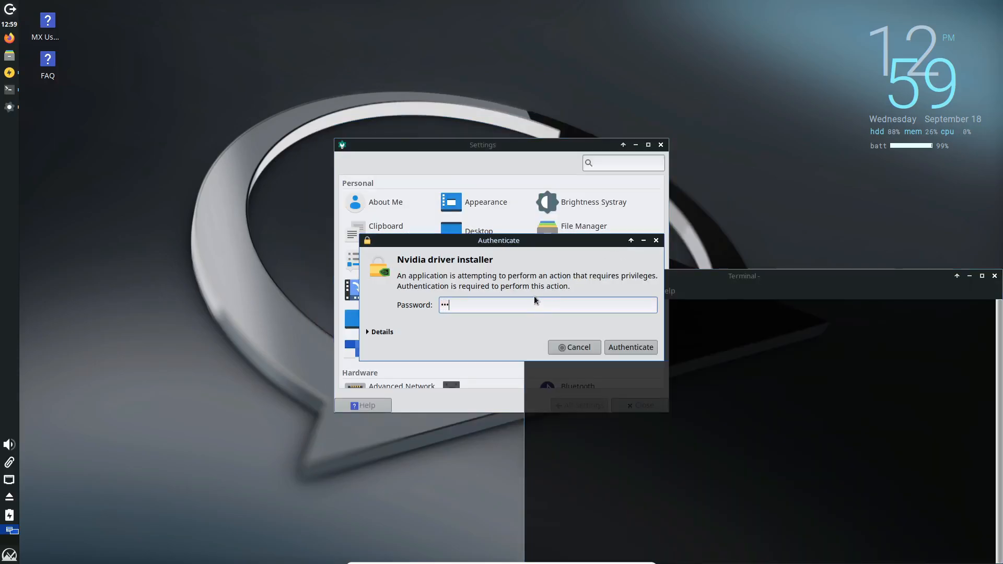
left_click(629, 347)
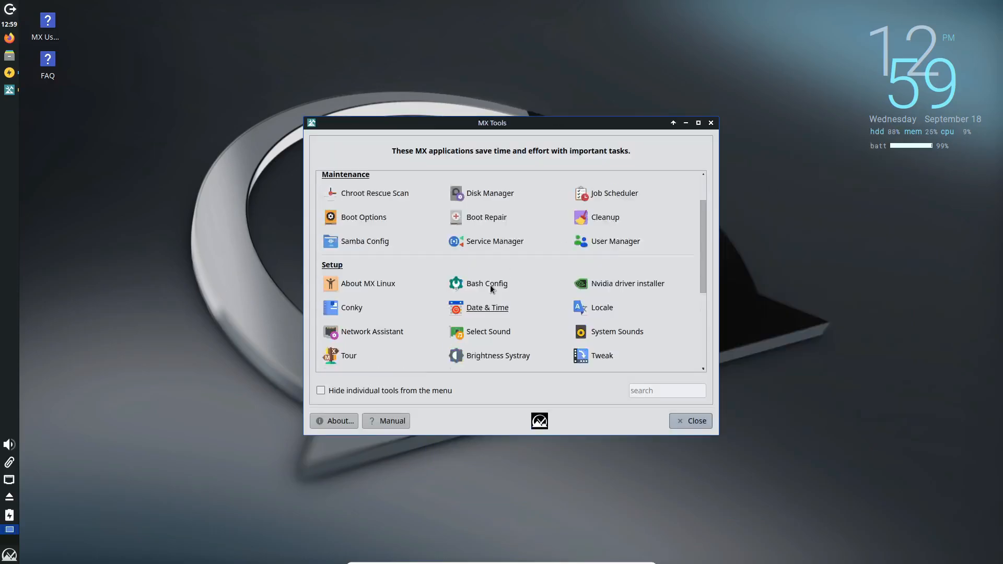
Start Disk Manager and authenticate so it runs with privileges.
scroll("up", 3)
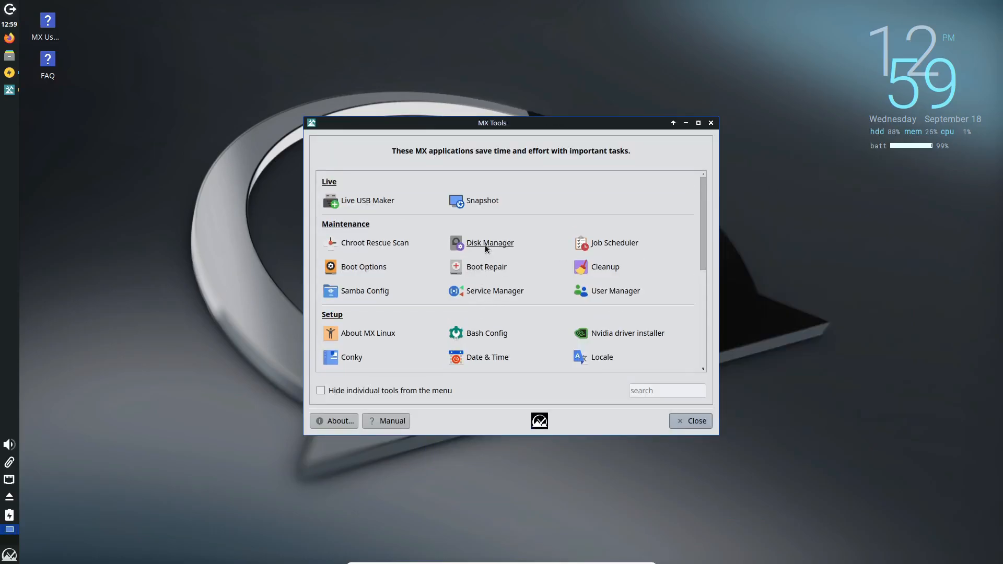
left_click(489, 242)
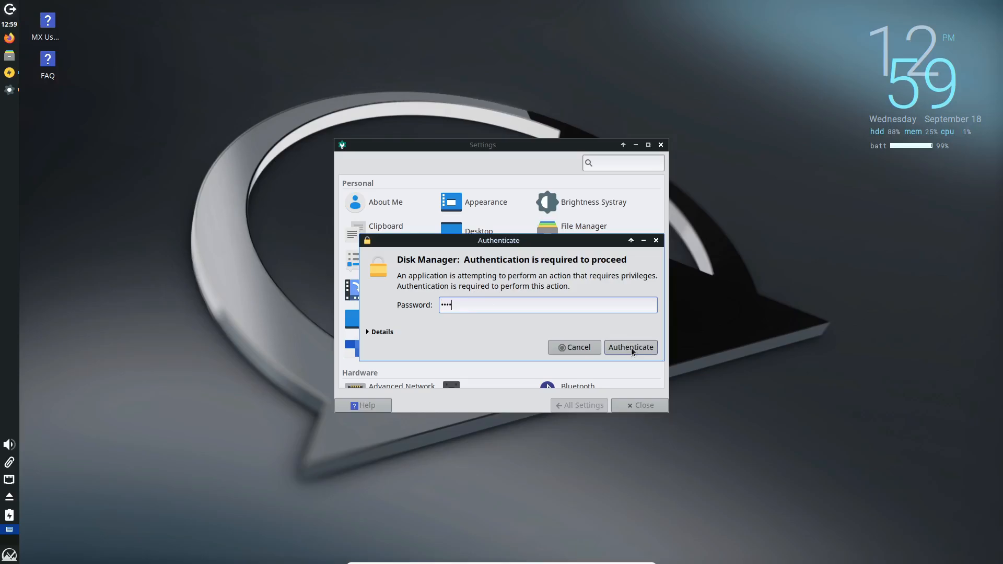
left_click(630, 347)
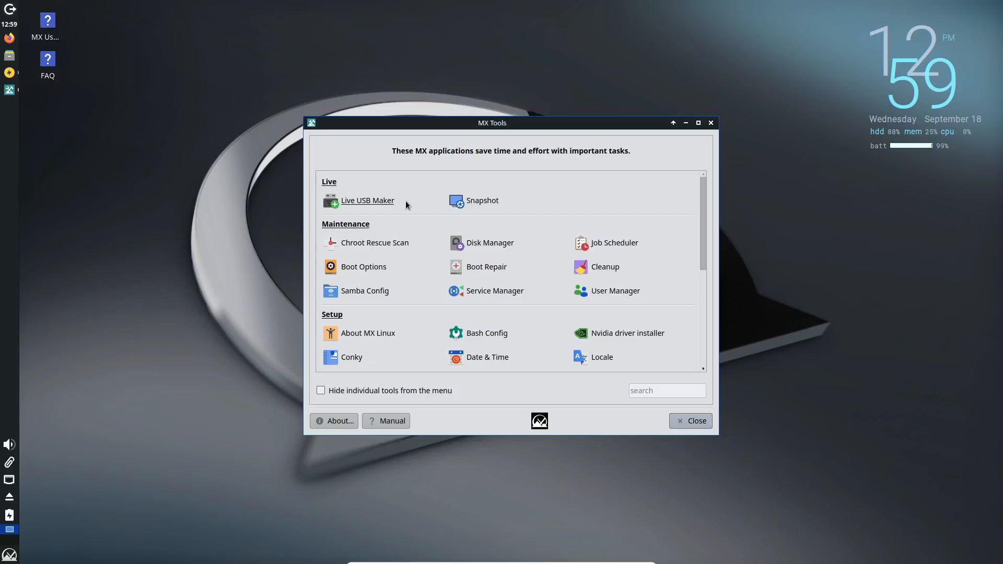
scroll("down", 3)
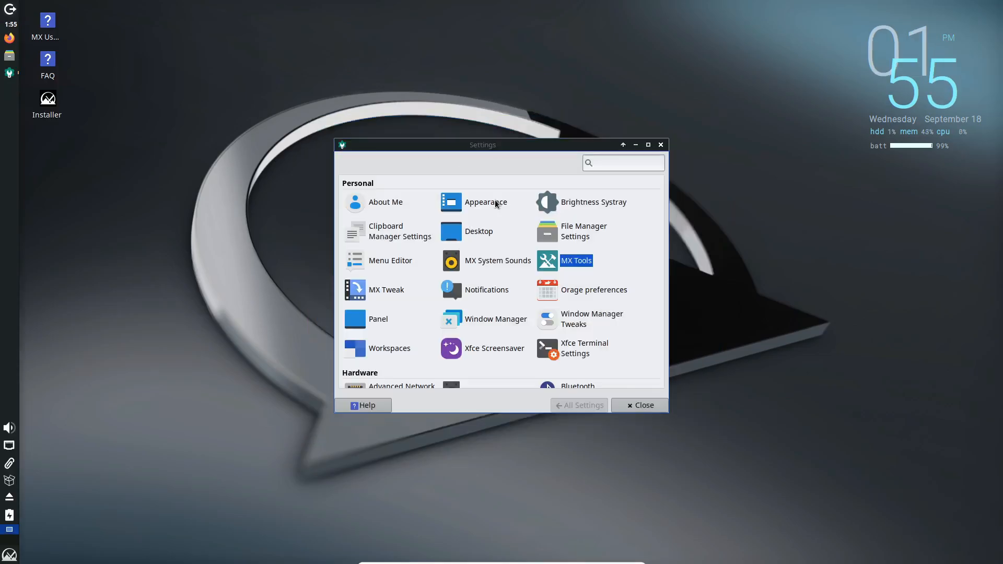
Launch Live USB Maker from MX Tools, close it and scroll down to the Software tools.
left_click(575, 261)
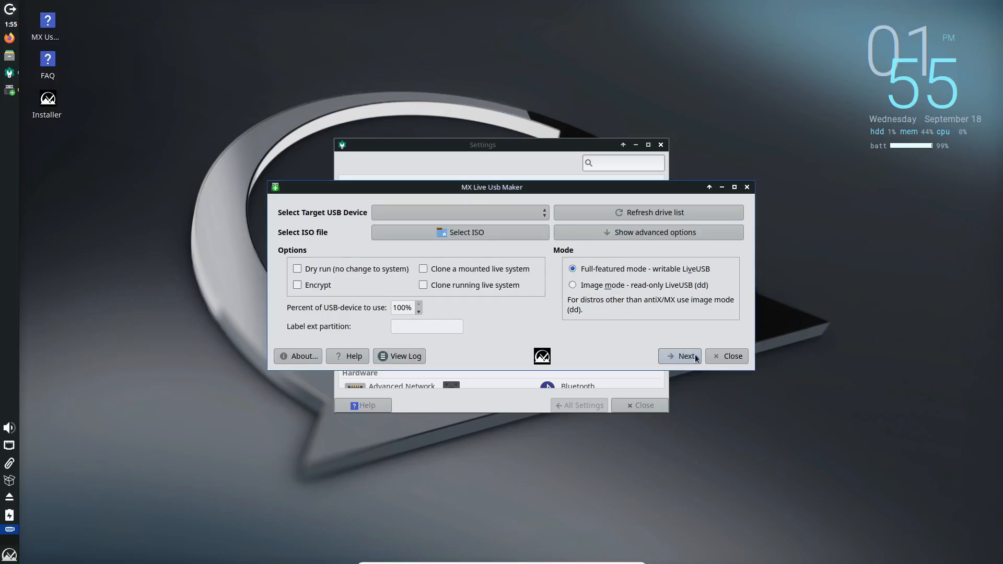
left_click(732, 356)
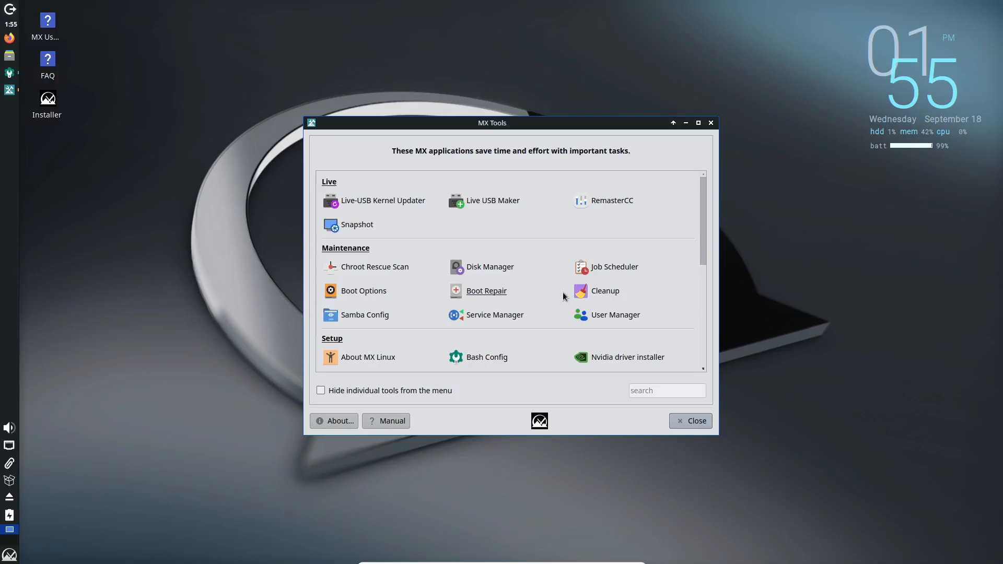
scroll("down", 3)
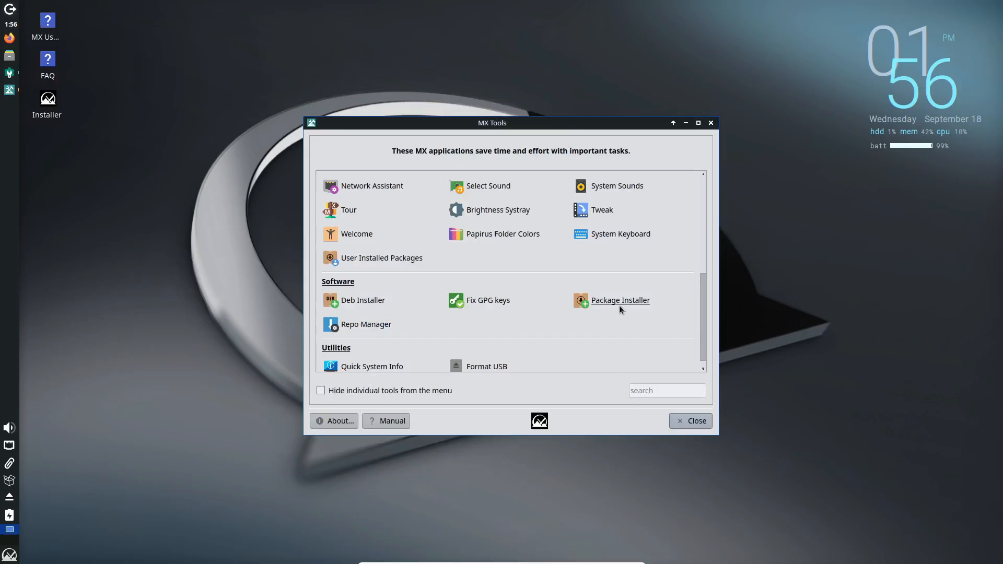
Start MX Package Installer and authenticate with the password.
left_click(619, 300)
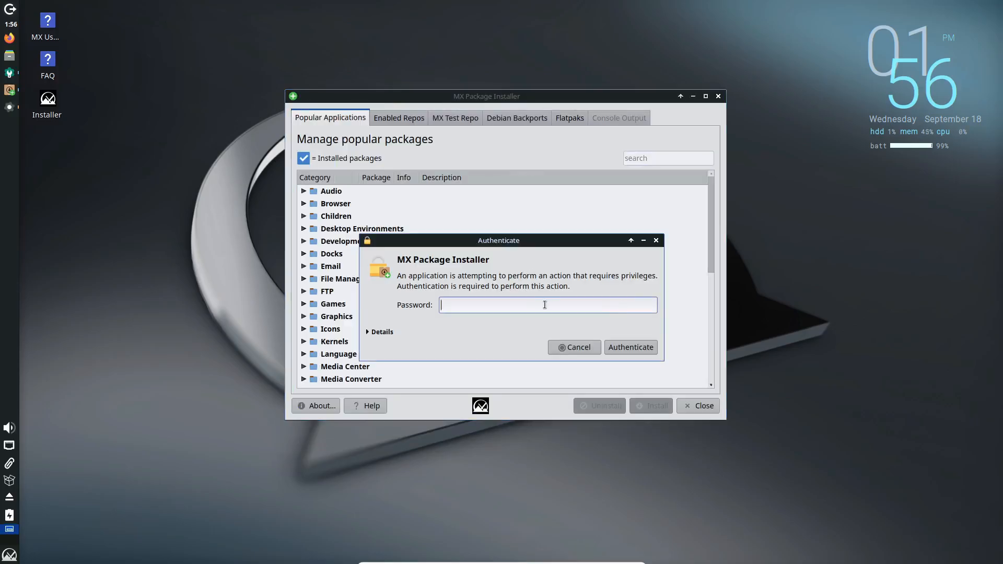
left_click(573, 347)
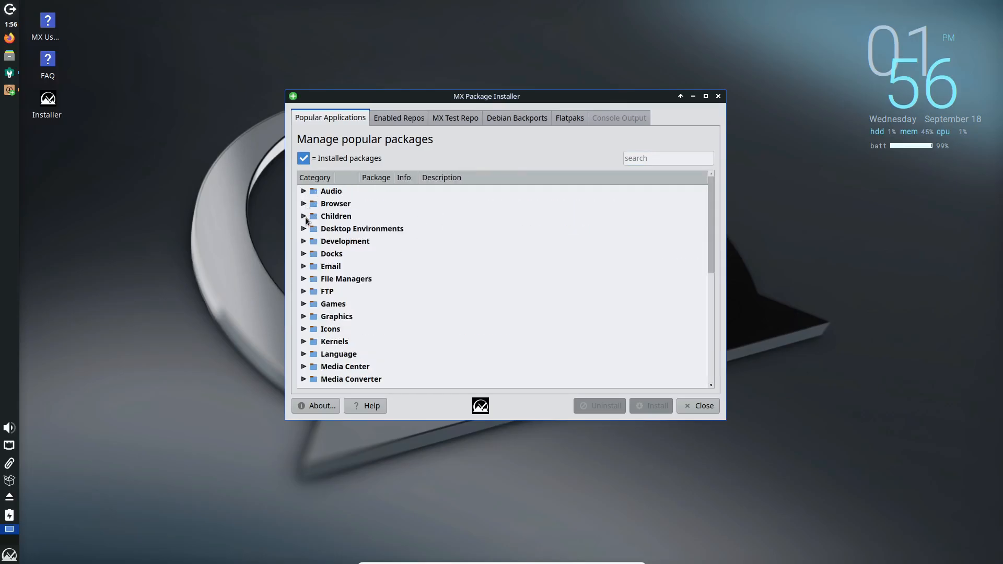
Browse the Enabled Repos, MX Test Repo and Debian Backports package lists.
left_click(398, 119)
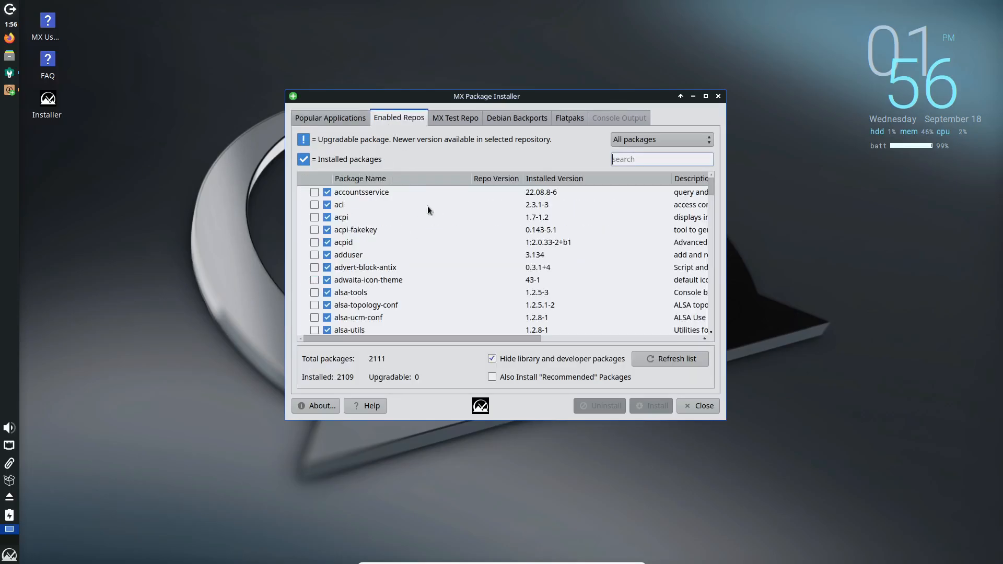
left_click(454, 117)
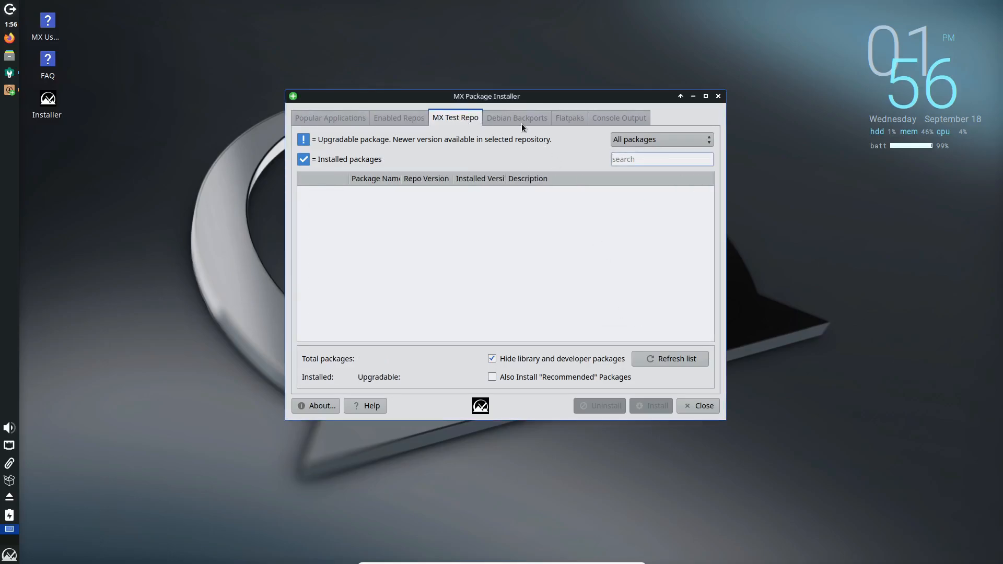
left_click(699, 405)
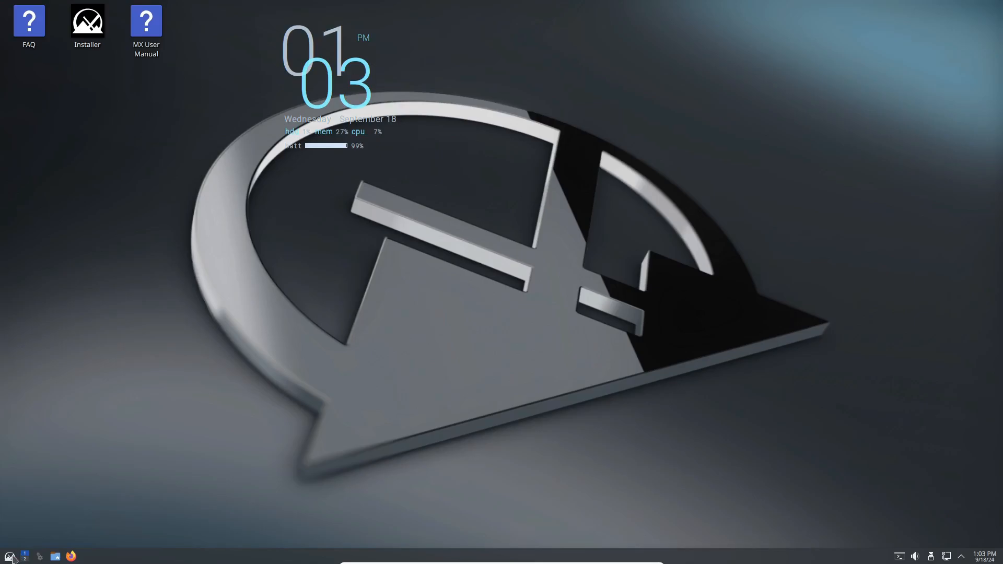
Run neofetch in Konsole on the KDE edition showing Plasma 5.27.5 details, then close Konsole.
left_click(10, 555)
type("neo")
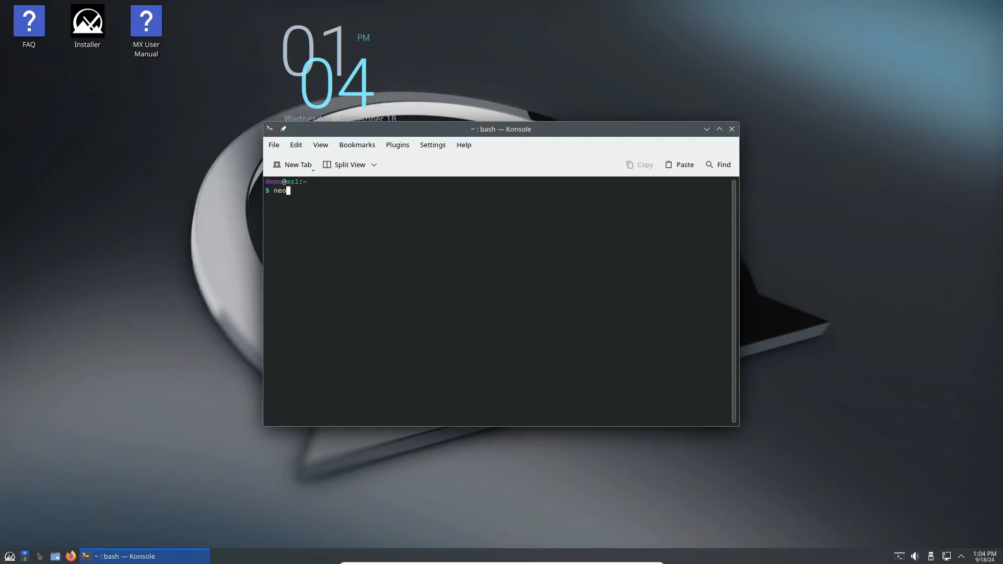
key("Return")
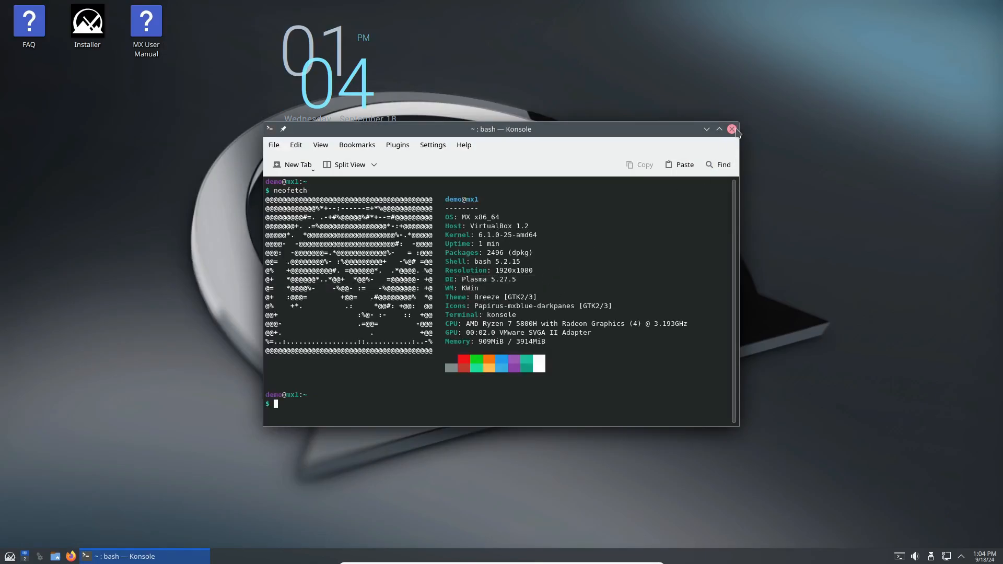
left_click(731, 129)
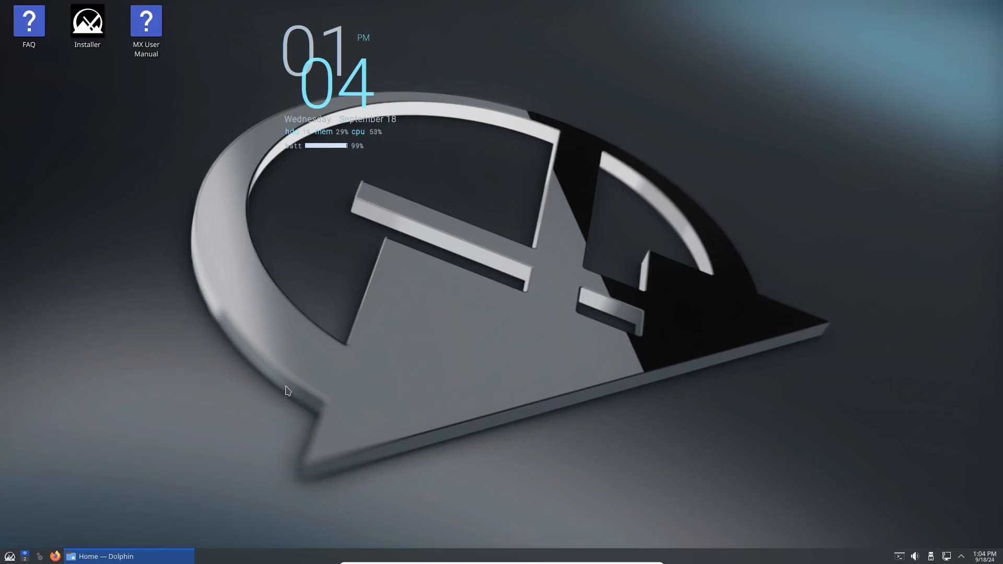
left_click(106, 556)
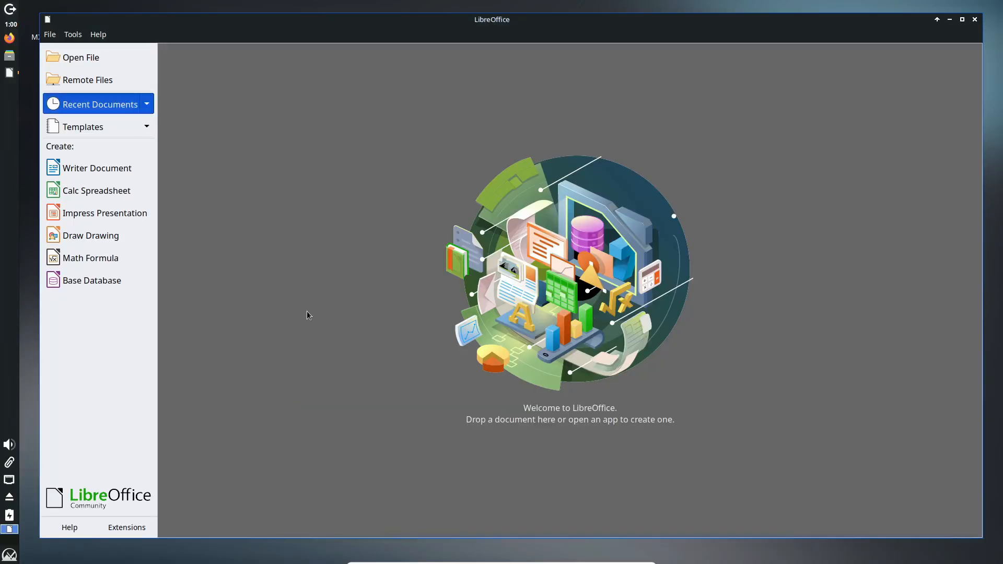
Close the LibreOffice Start Center and launch Xfce Terminal running htop.
left_click(98, 33)
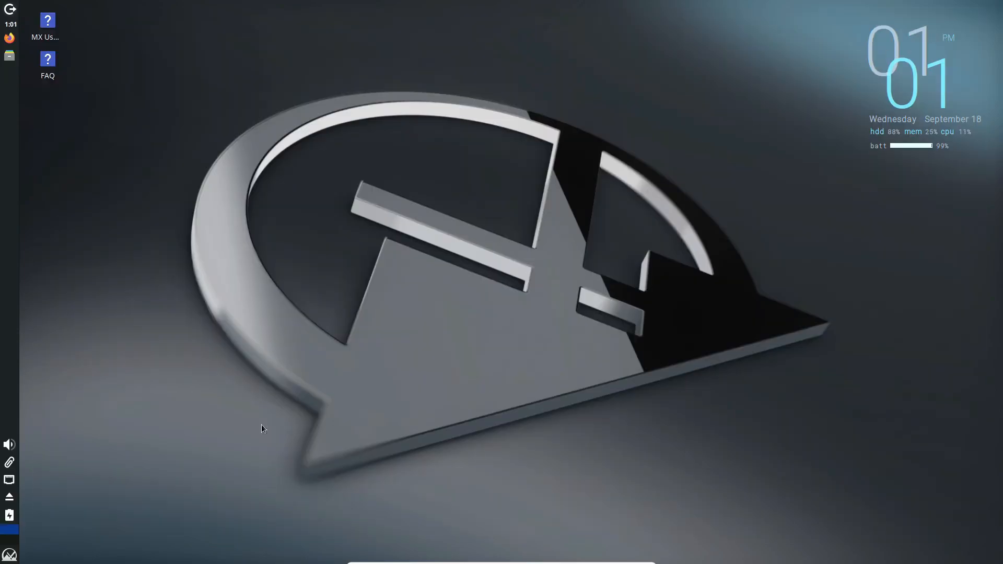
left_click(10, 480)
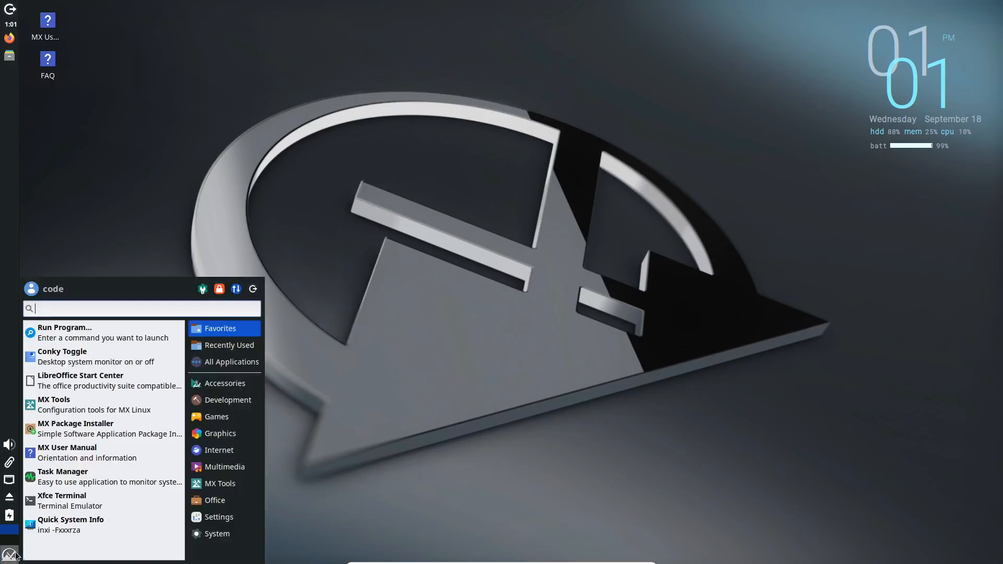
left_click(218, 517)
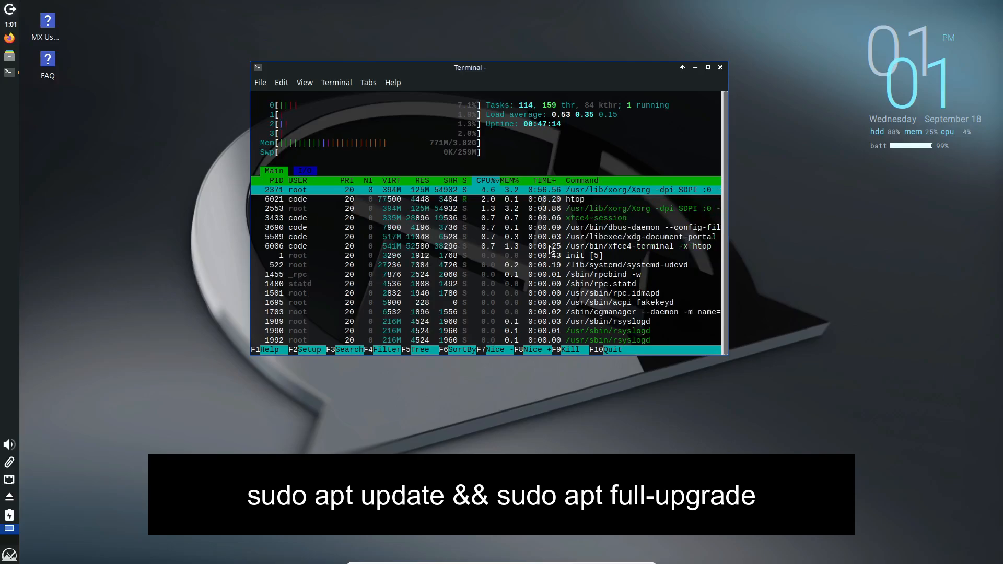
left_click(720, 67)
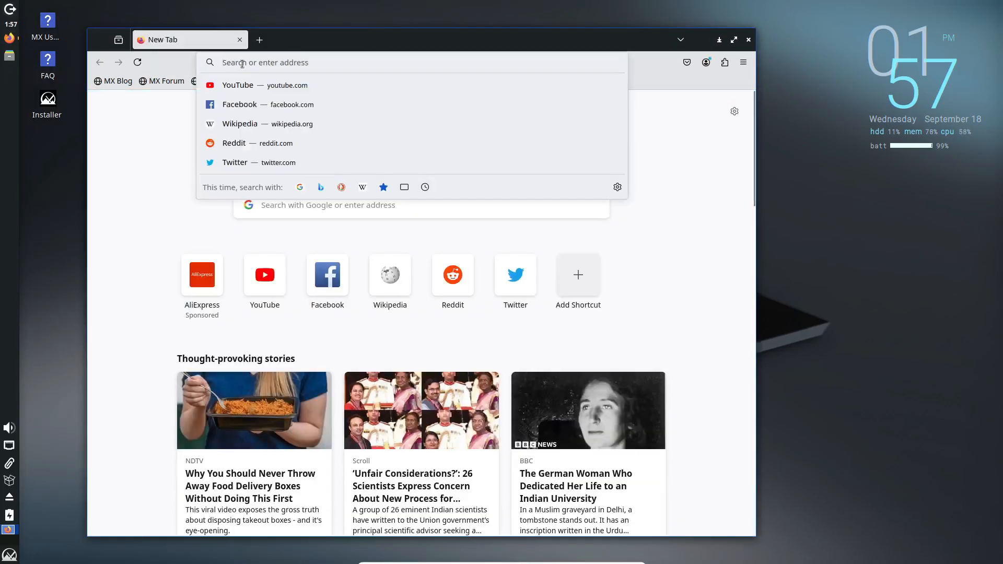
Search Firefox for 'mx linux' and reach mxlinux.org's Download Links page.
type("mx linux")
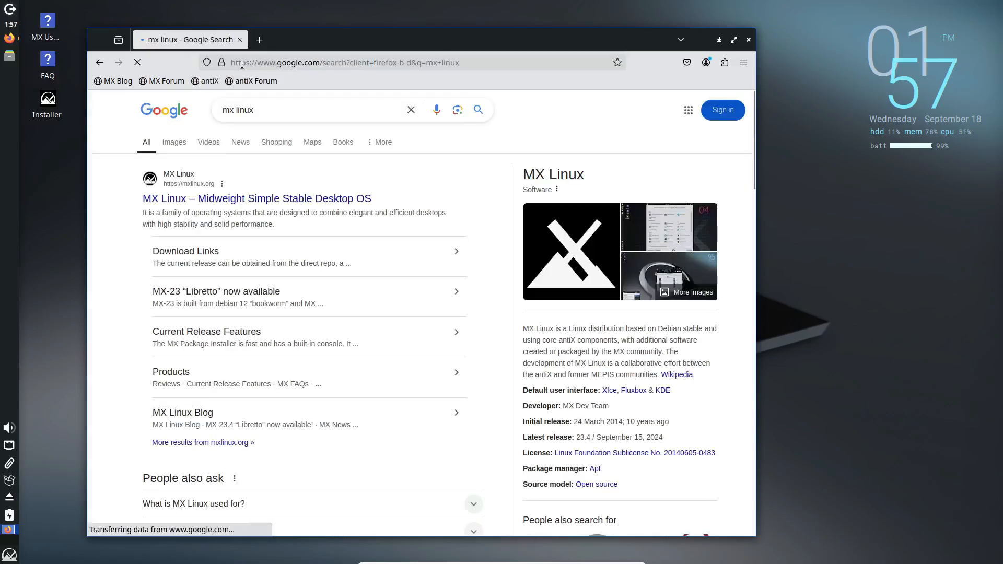
left_click(256, 198)
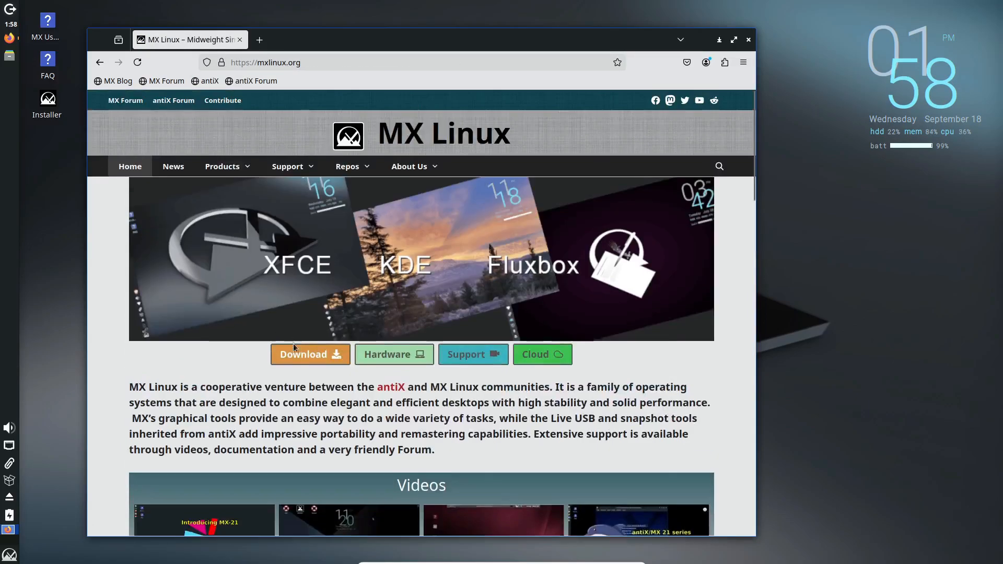
left_click(310, 354)
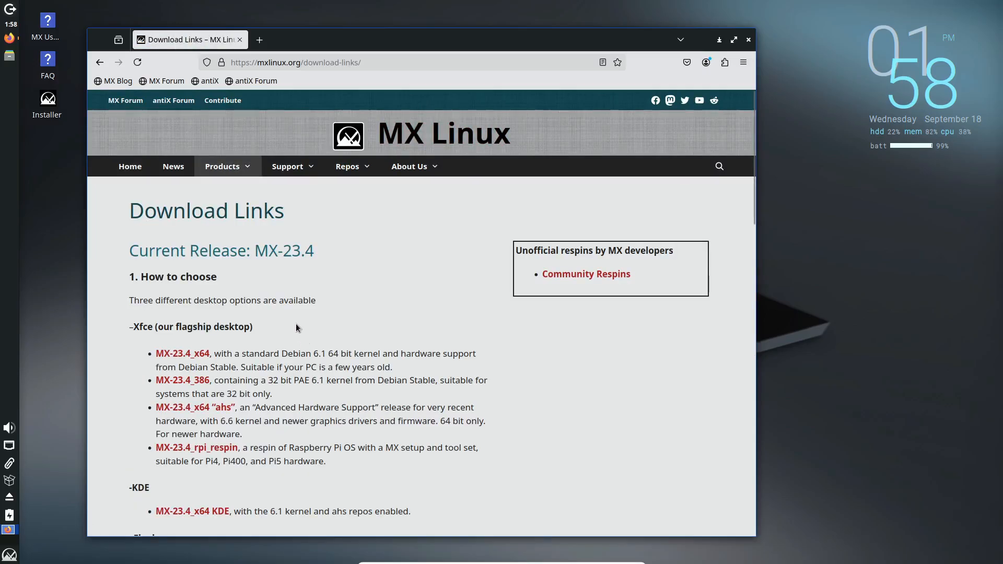
Browse the MX-23.4 release download options listed on the page.
scroll("down", 3)
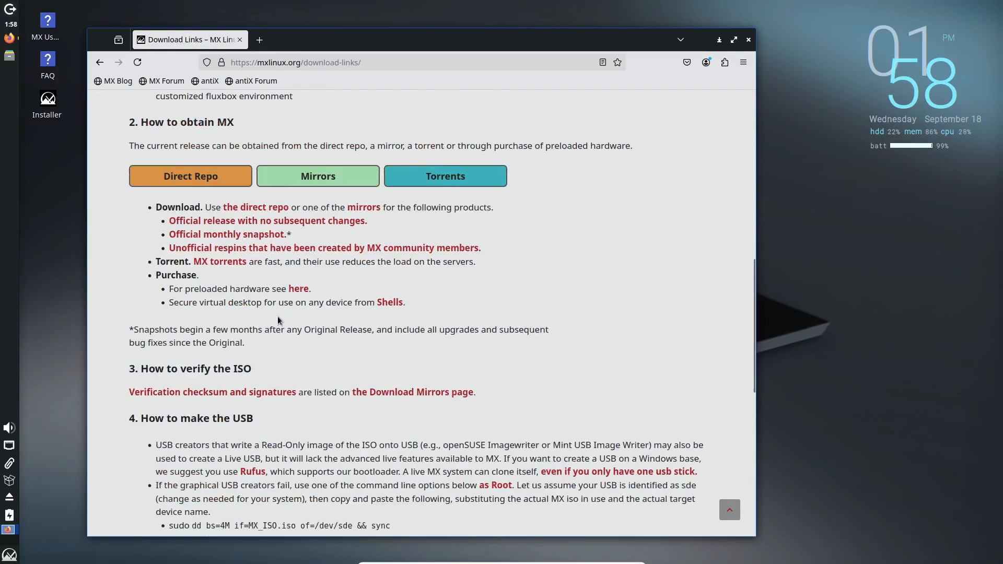
scroll("up", 3)
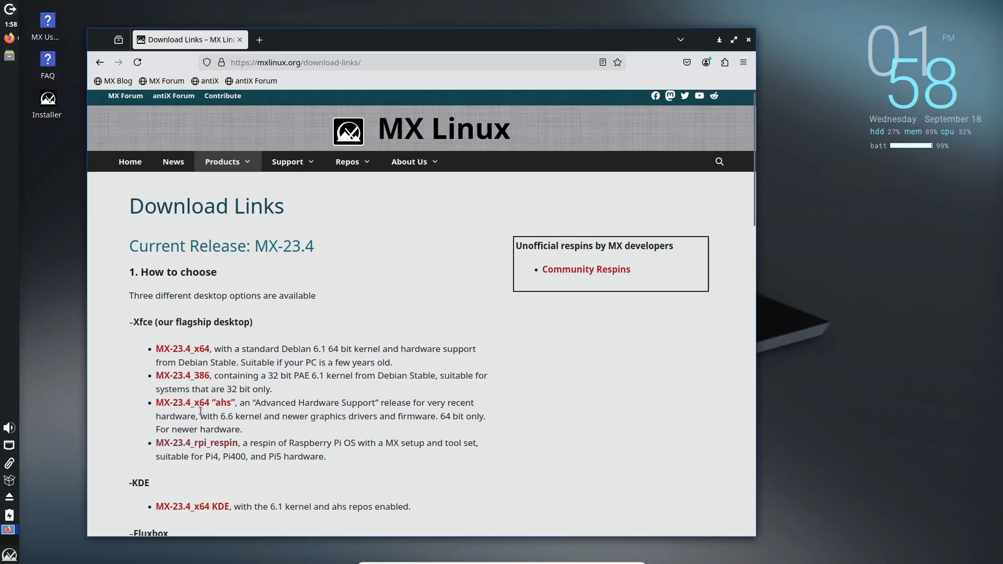
left_click(182, 349)
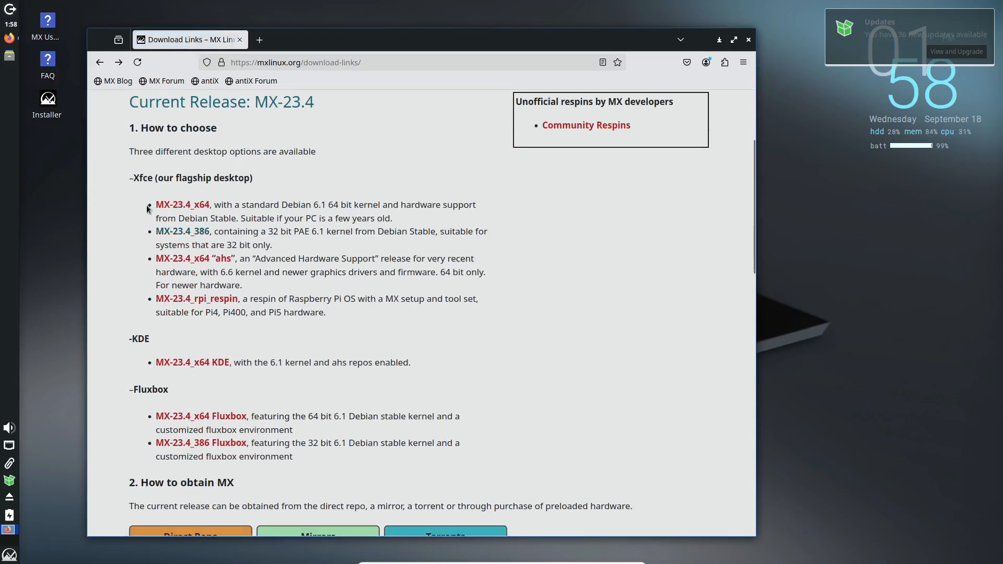
scroll("down", 3)
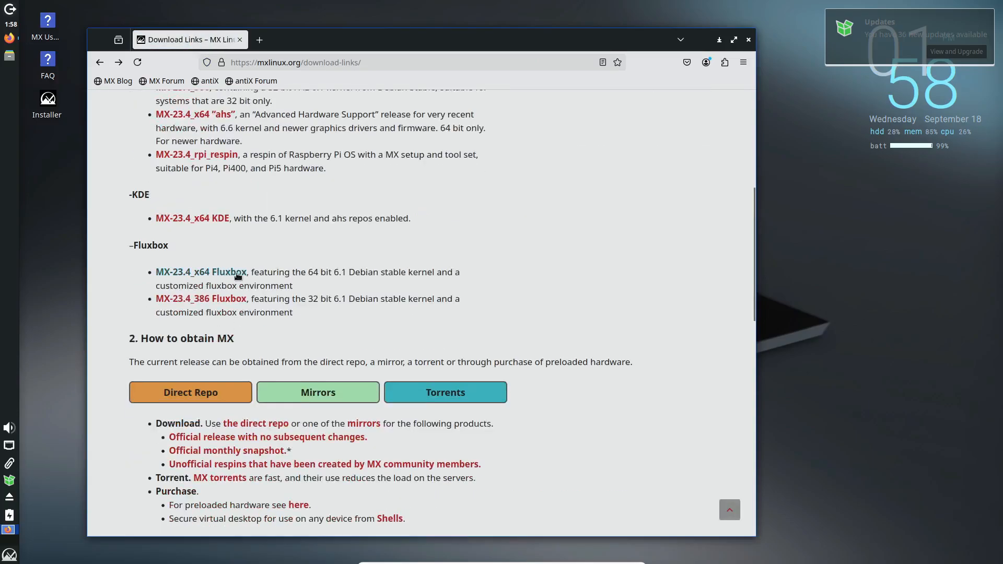
scroll("up", 3)
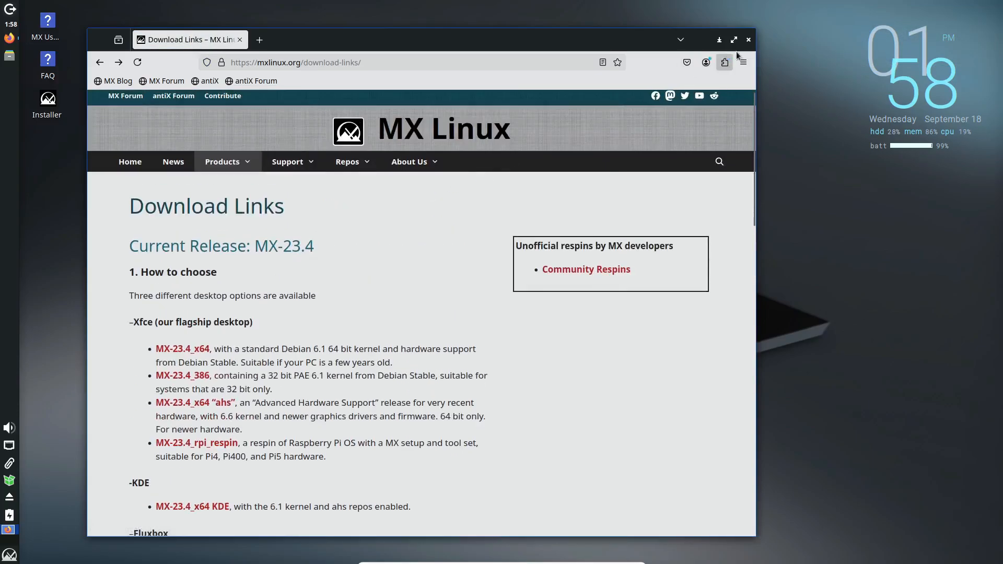